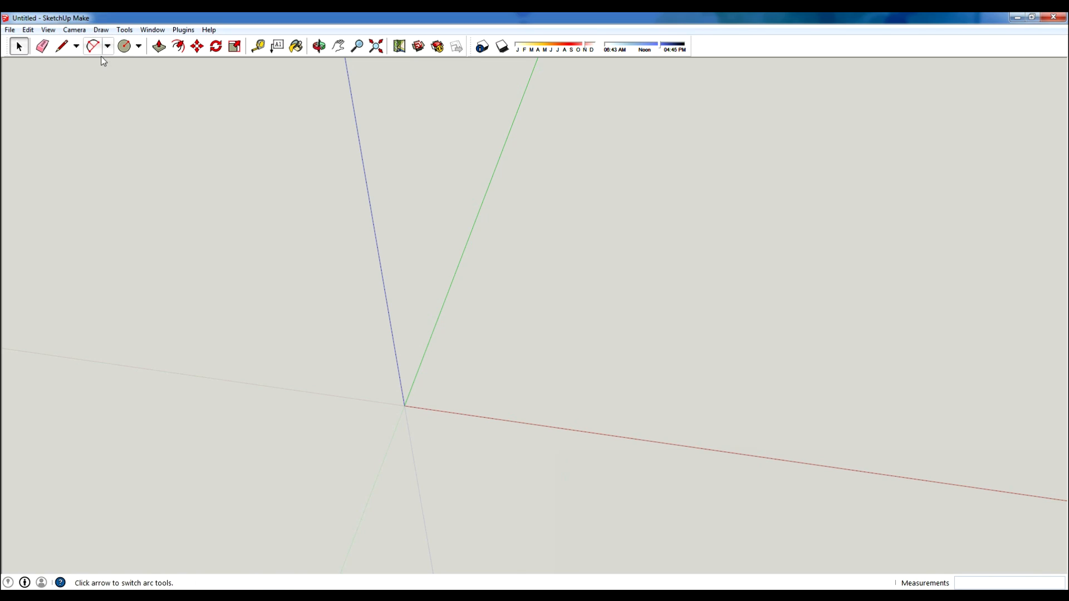
Draw a flat triangle centred on the origin with the Circle tool.
click(124, 46)
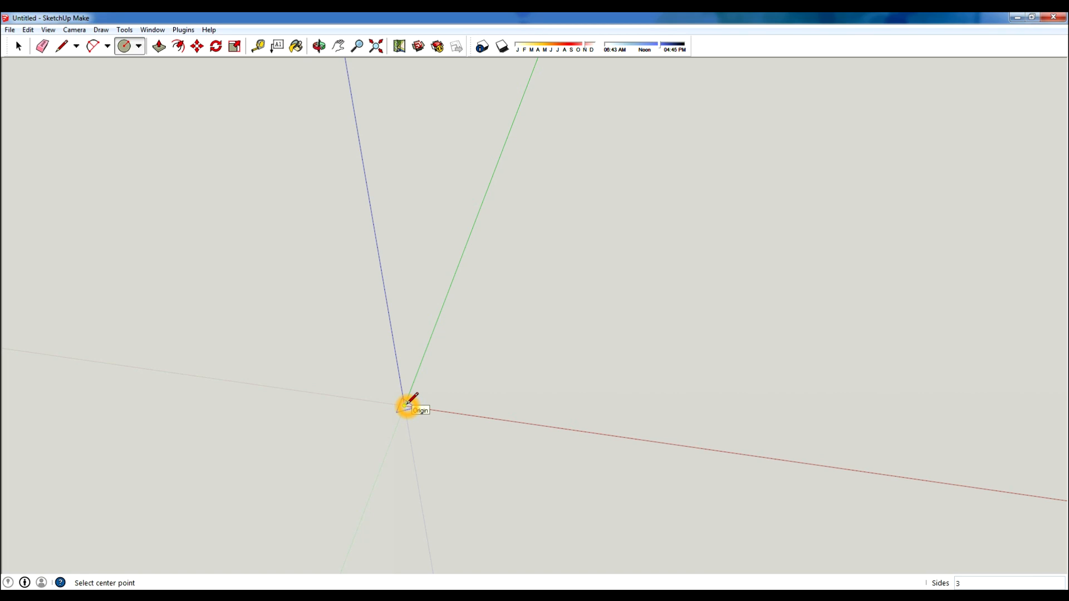
mouse_move(645, 344)
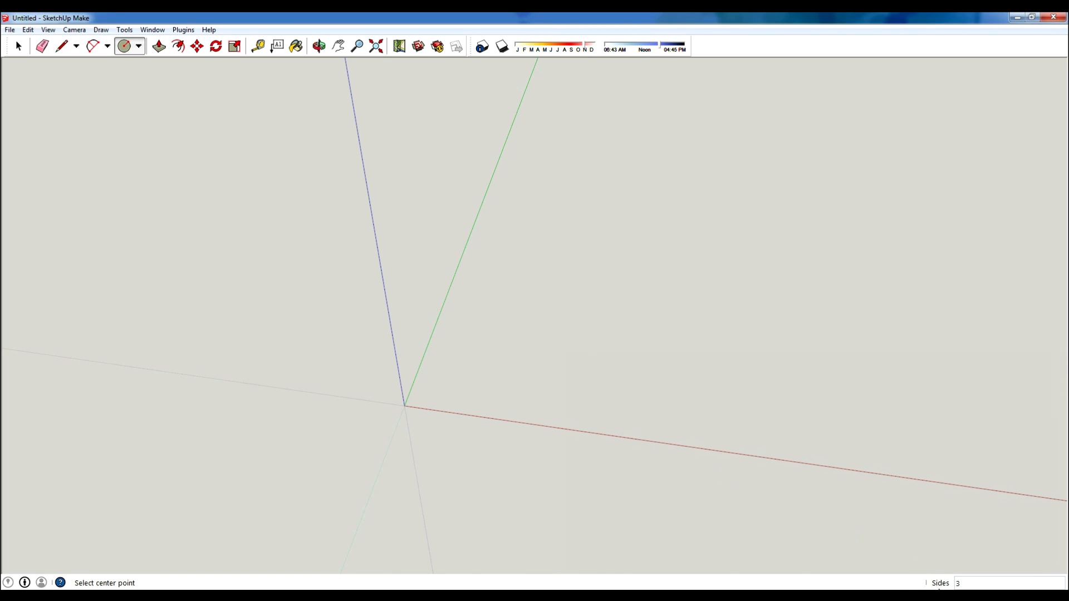
mouse_move(598, 332)
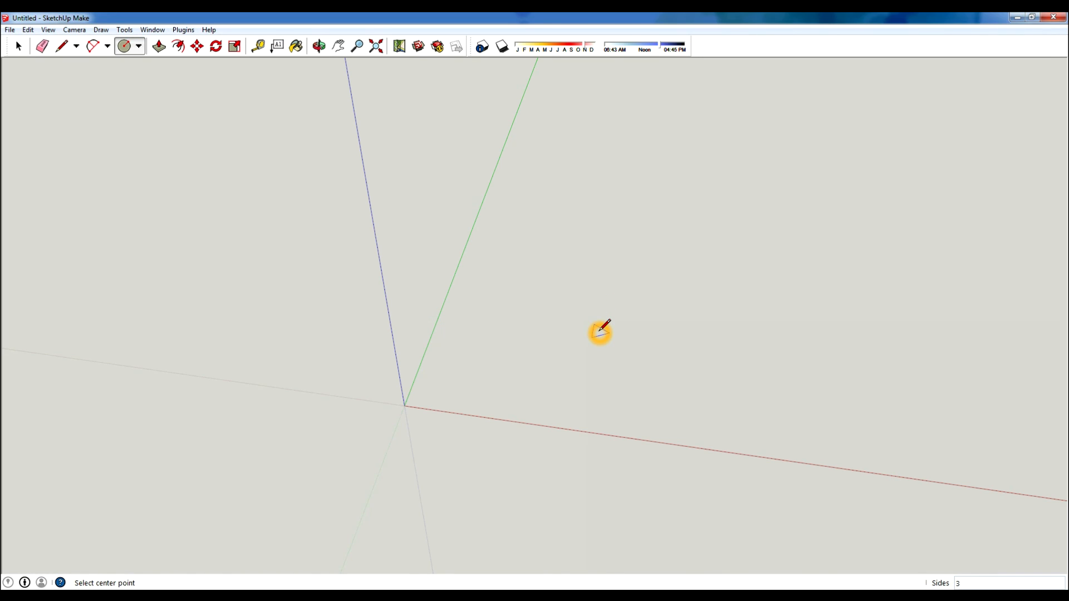
text(24)
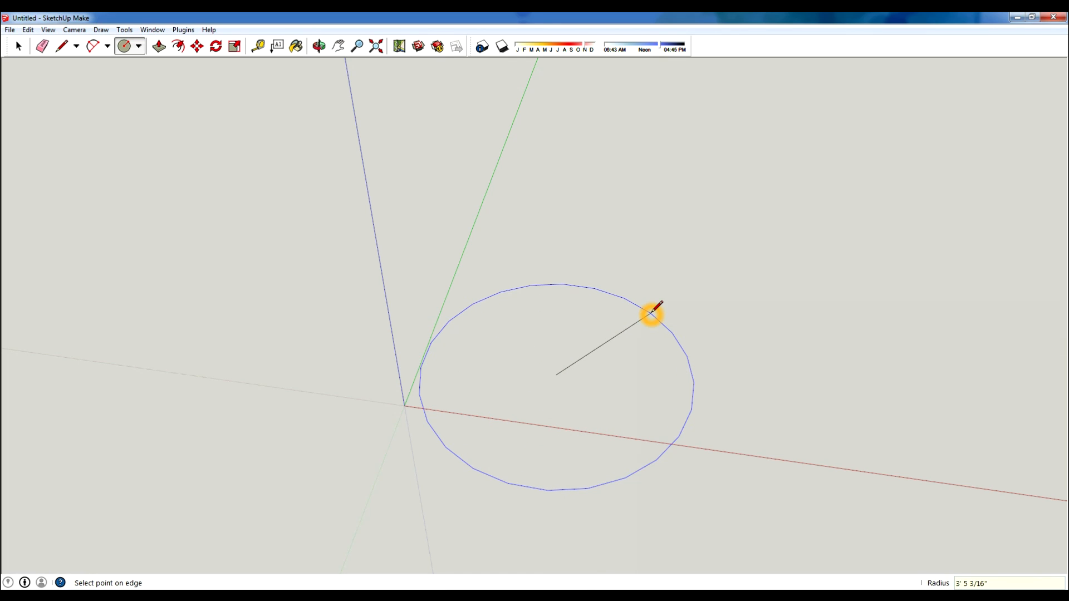
click(651, 313)
text(3)
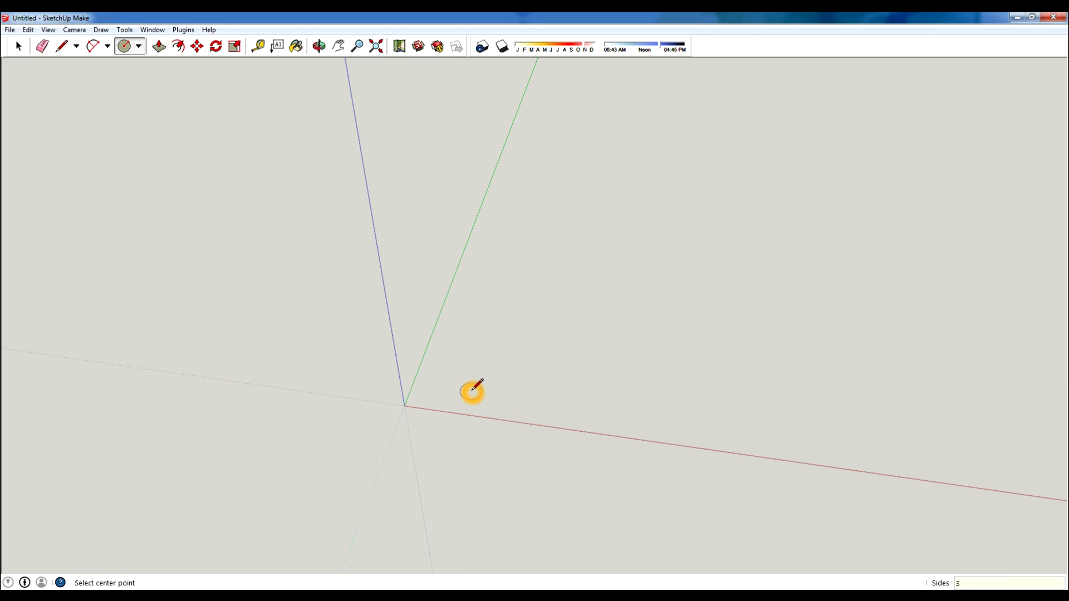
mouse_move(407, 407)
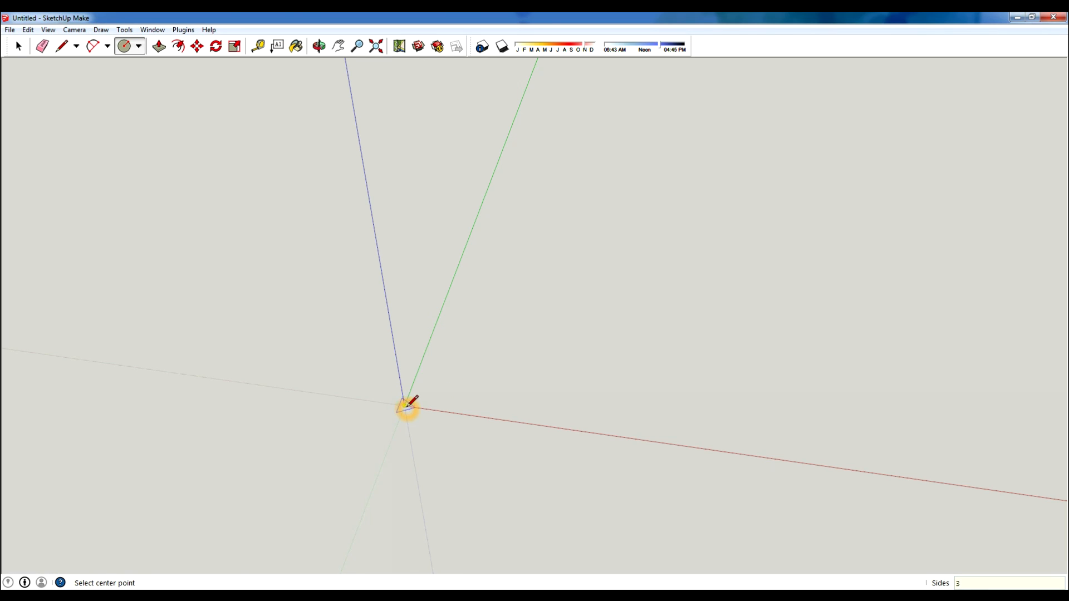
click(404, 407)
text(5)
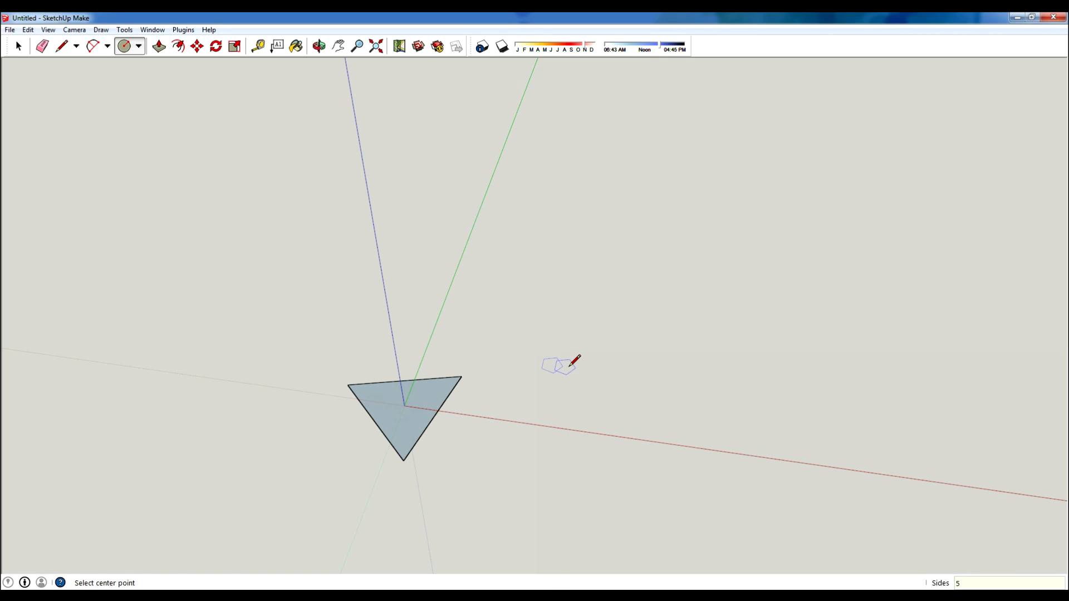
Draw a pentagon right of the triangle and start a decagon to the upper left.
click(559, 364)
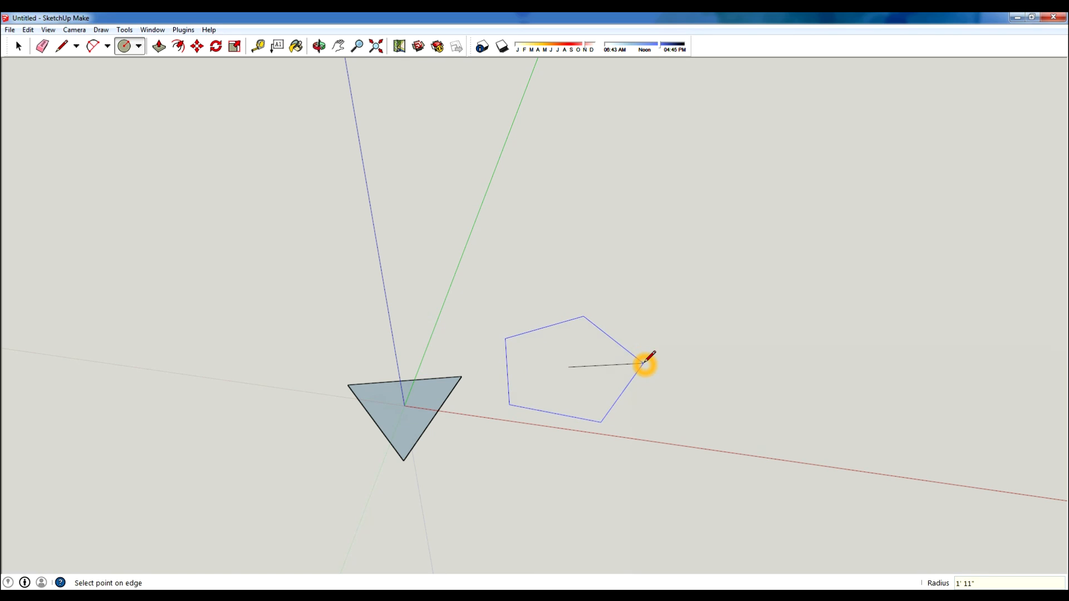
click(644, 367)
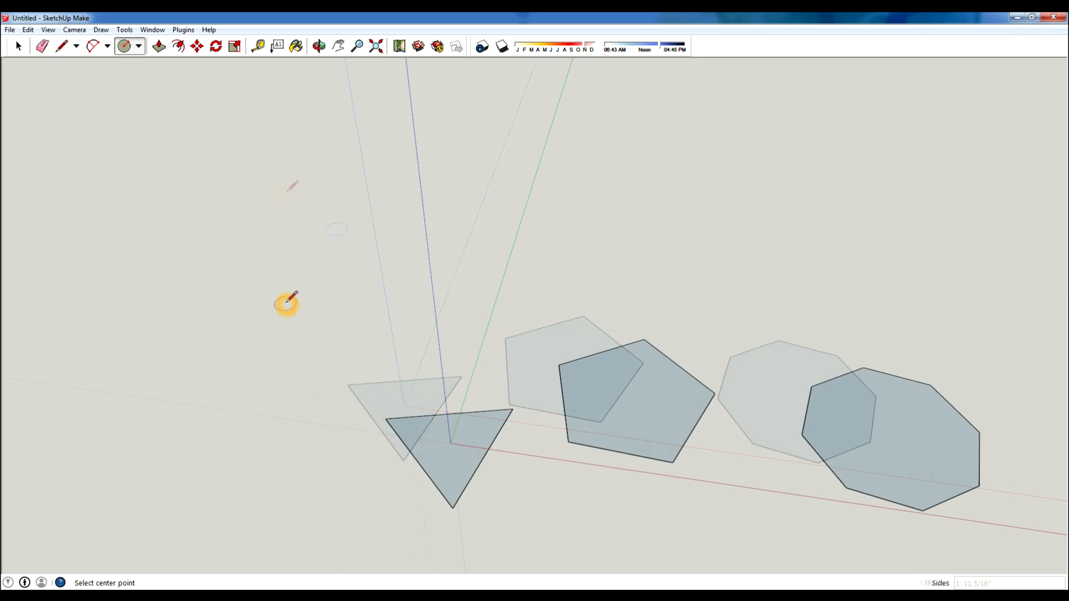
click(314, 304)
text(2')
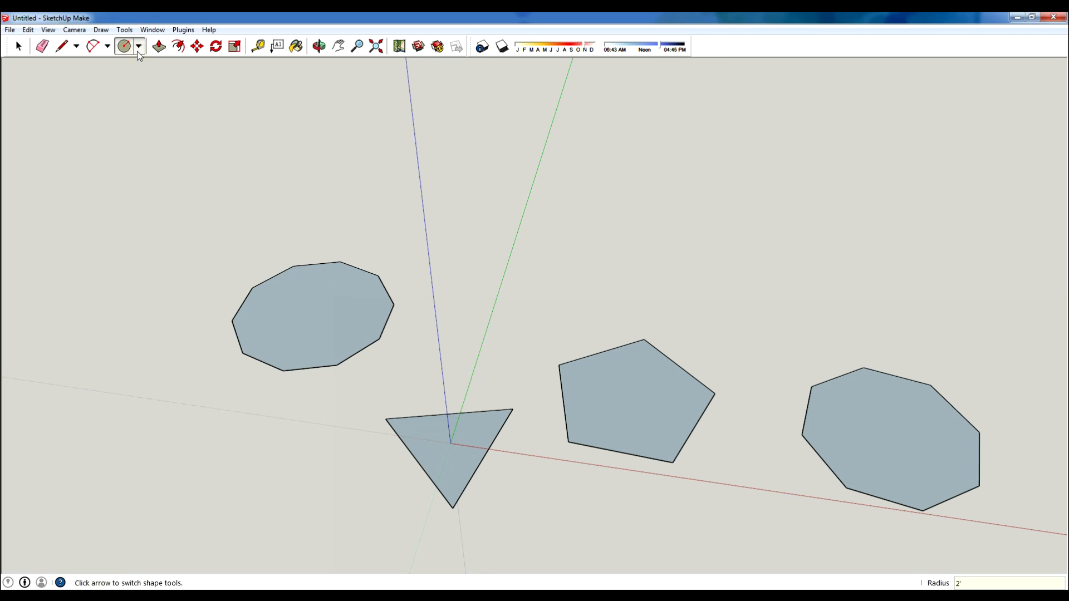
Draw a line across the decagon and centre a 24-sided circle on its midpoint.
click(124, 46)
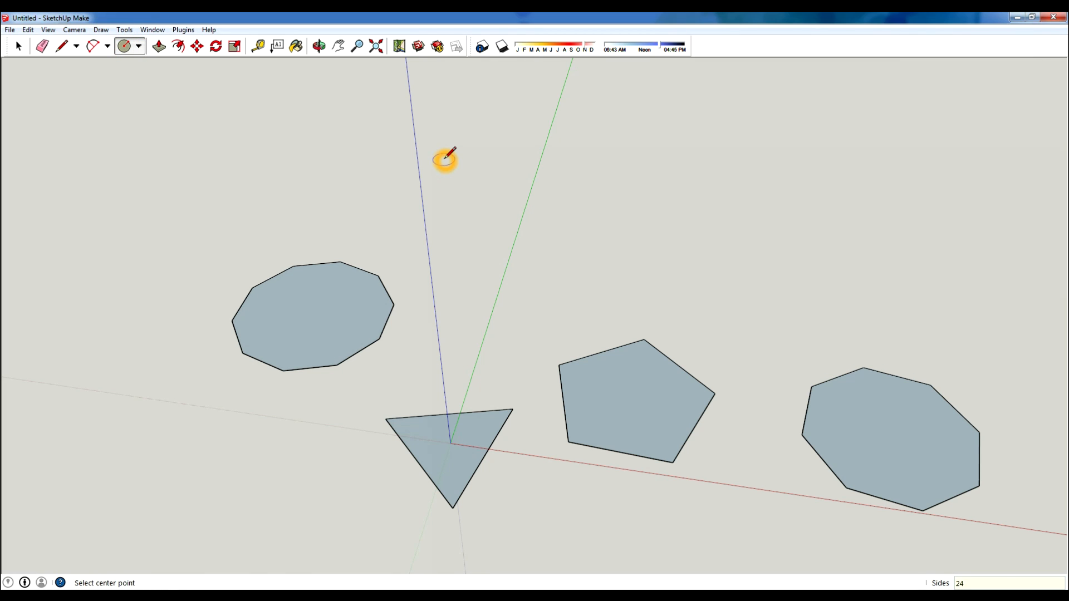
mouse_move(389, 275)
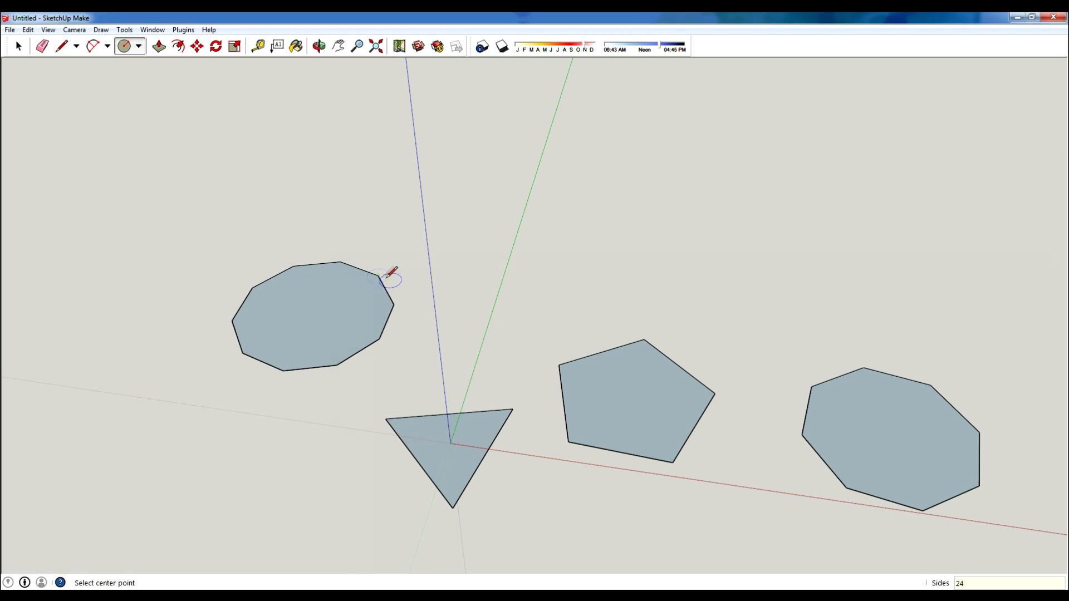
mouse_move(311, 310)
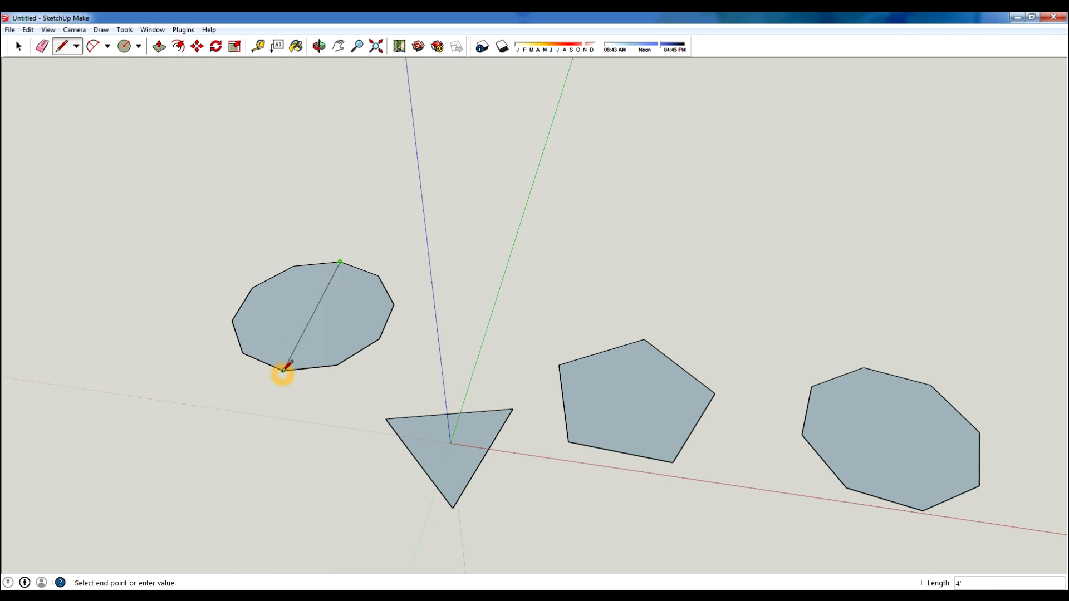
click(123, 46)
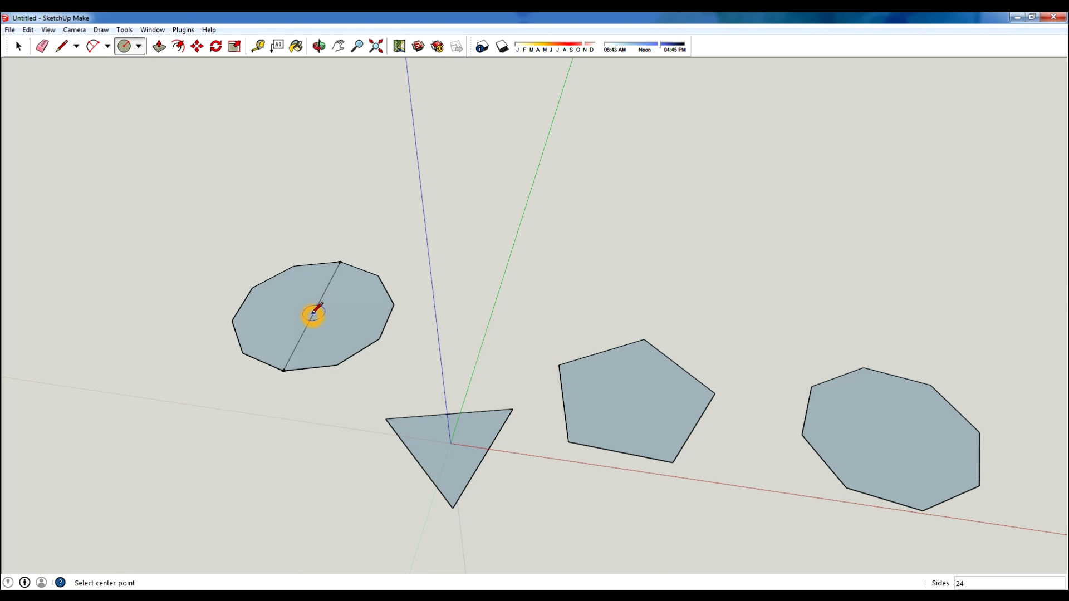
click(313, 313)
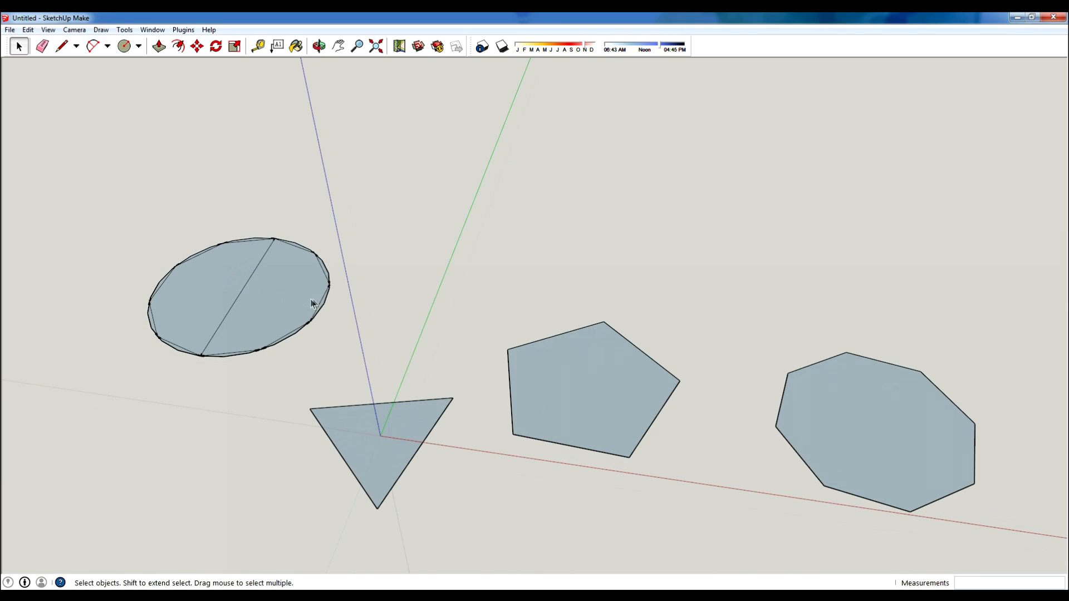
mouse_move(321, 175)
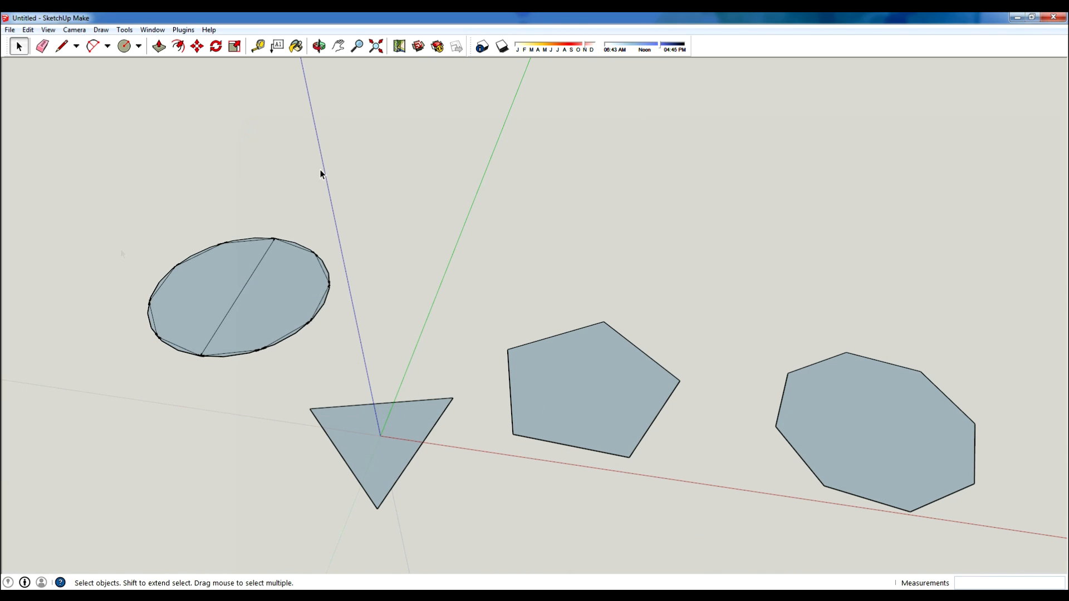